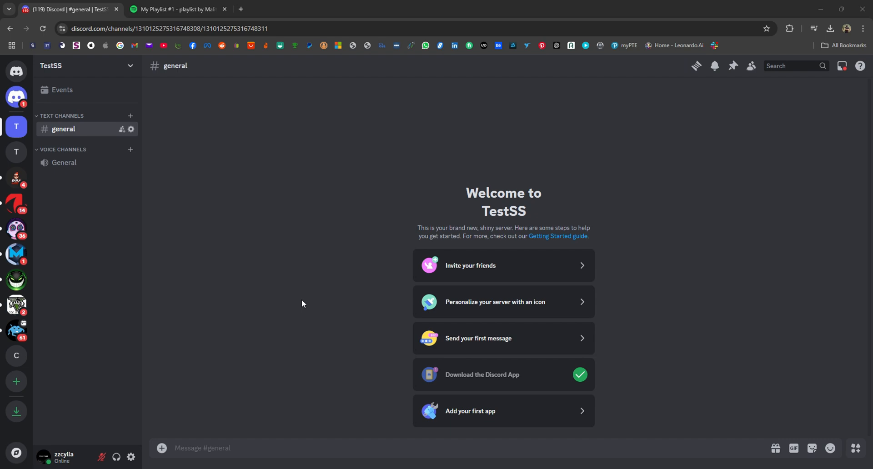
pyautogui.moveTo(16, 127)
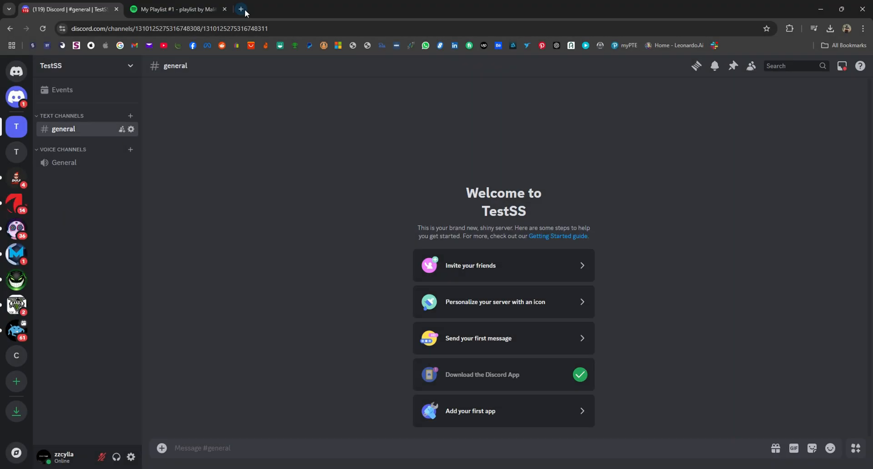
# Step: Go to pancake.gg in a new tab and start inviting the Pancake bot to a server
pyautogui.click(240, 9)
pyautogui.write('pancake.gg')
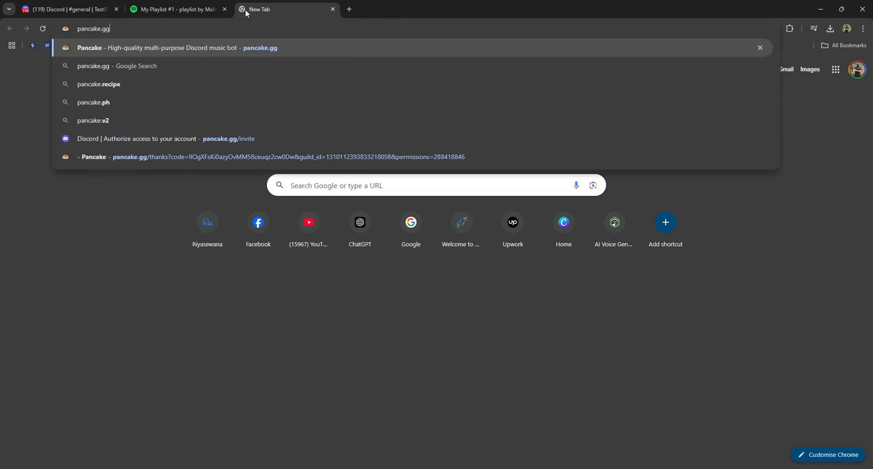
pyautogui.click(175, 48)
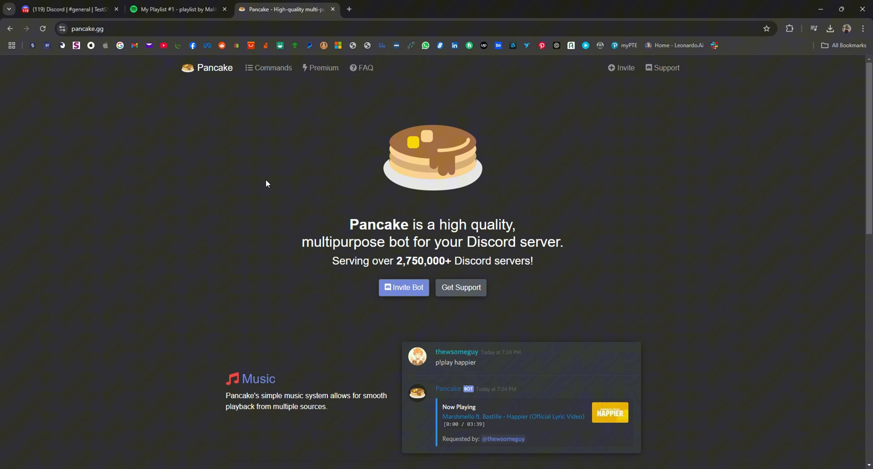
pyautogui.click(404, 287)
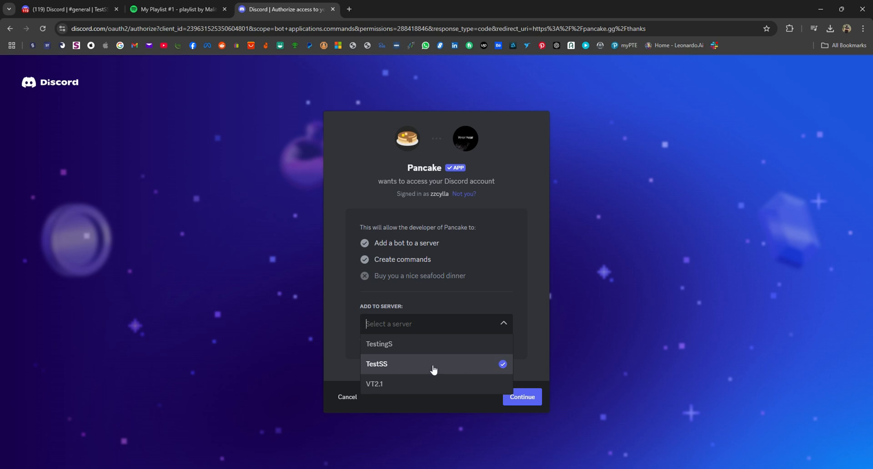
# Step: Authorize Pancake on TestSS with its listed permissions and pass the hCaptcha human check
pyautogui.click(376, 364)
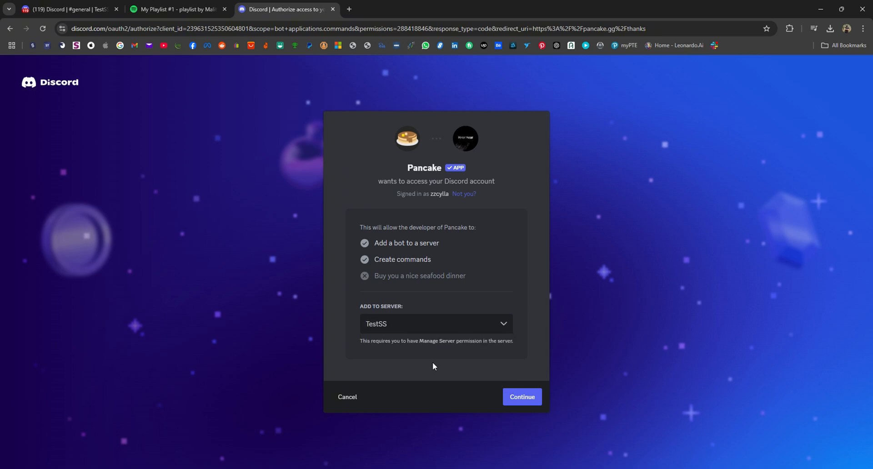
pyautogui.click(520, 397)
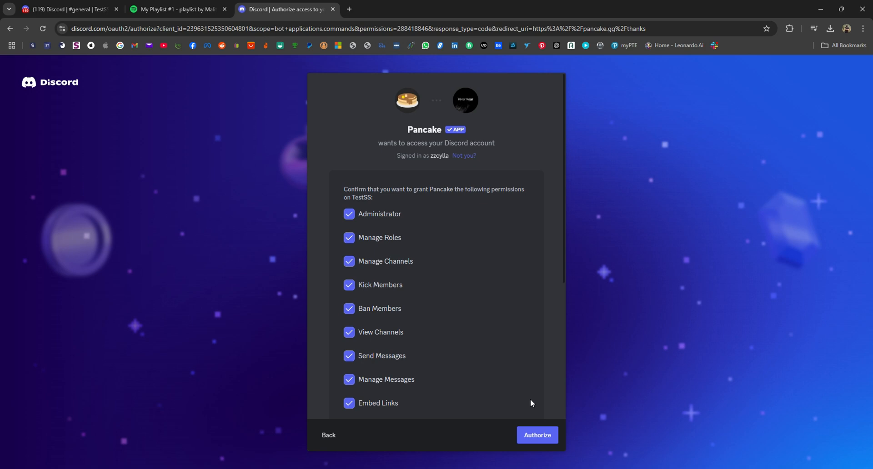
pyautogui.moveTo(567, 435)
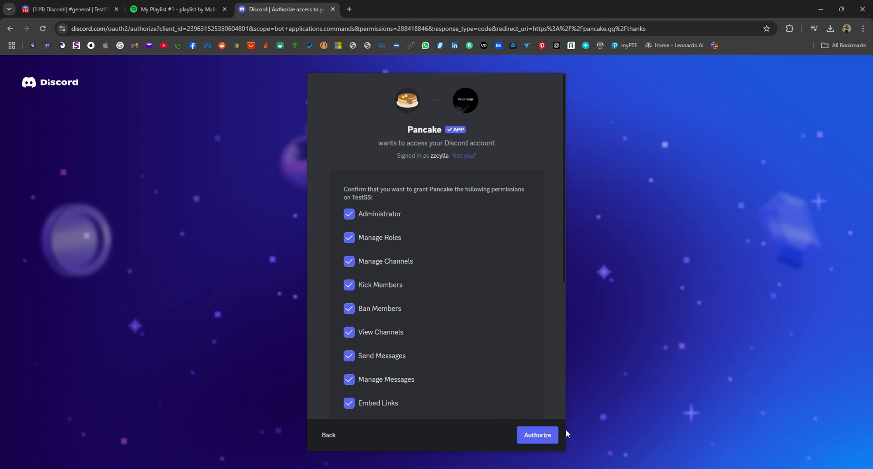
pyautogui.click(536, 435)
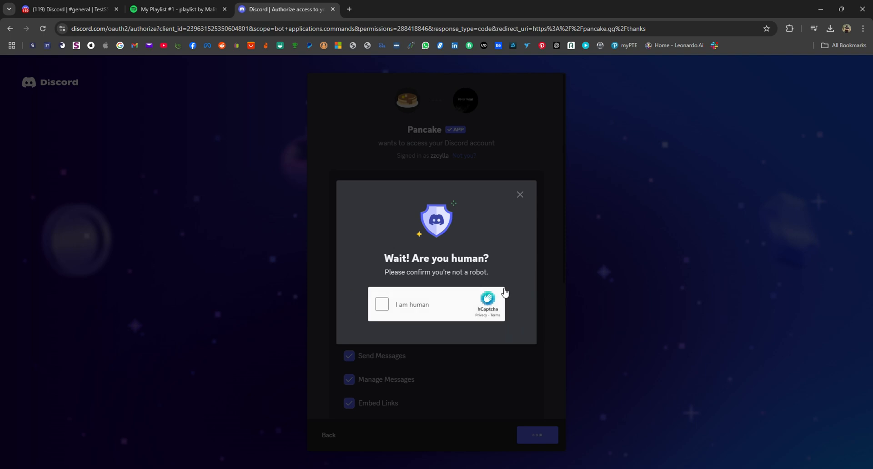
pyautogui.click(382, 305)
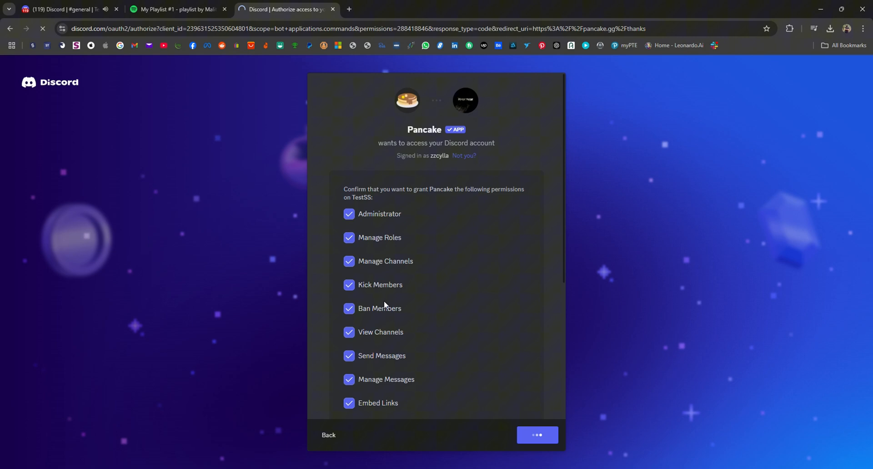
pyautogui.click(537, 434)
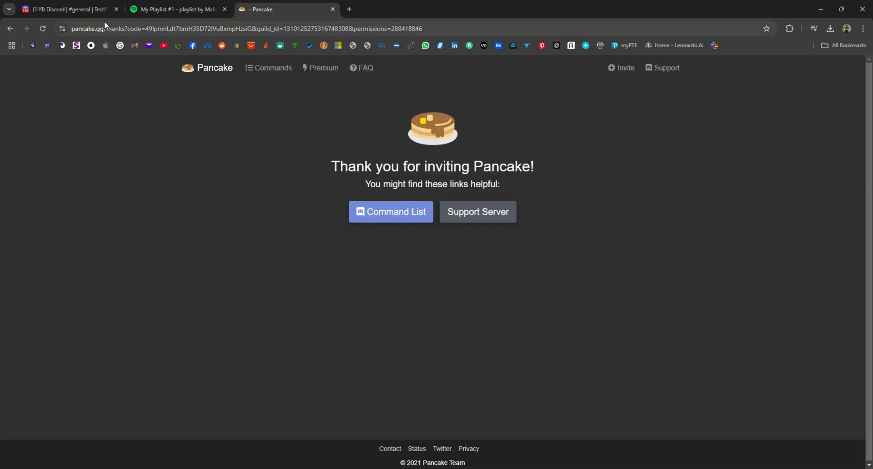
# Step: Check Pancake's welcome in TestSS, copy the share link for My Playlist #1 on Spotify, and return to Discord
pyautogui.click(66, 9)
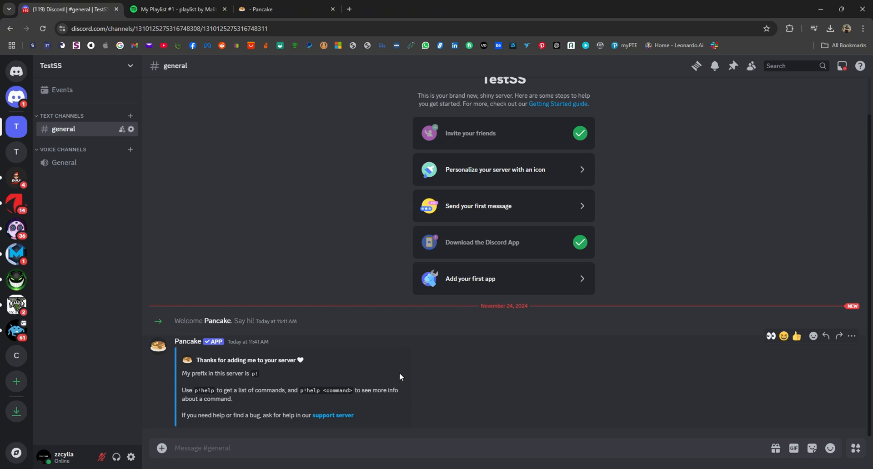
pyautogui.moveTo(381, 356)
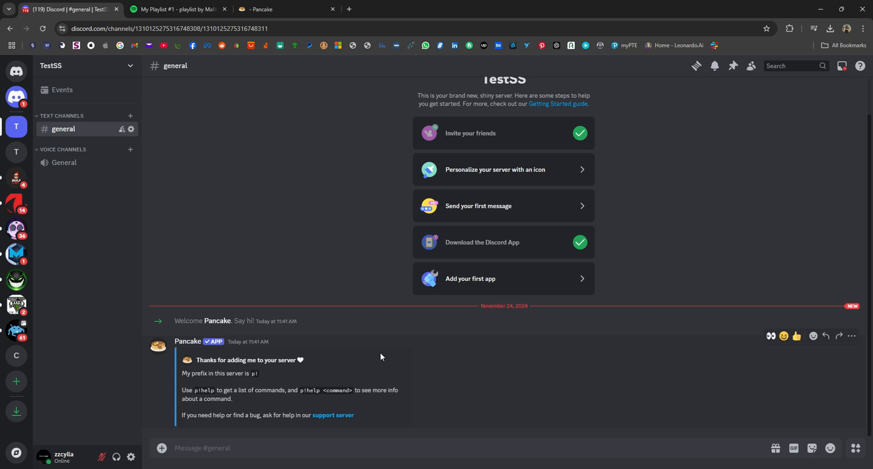
pyautogui.click(175, 9)
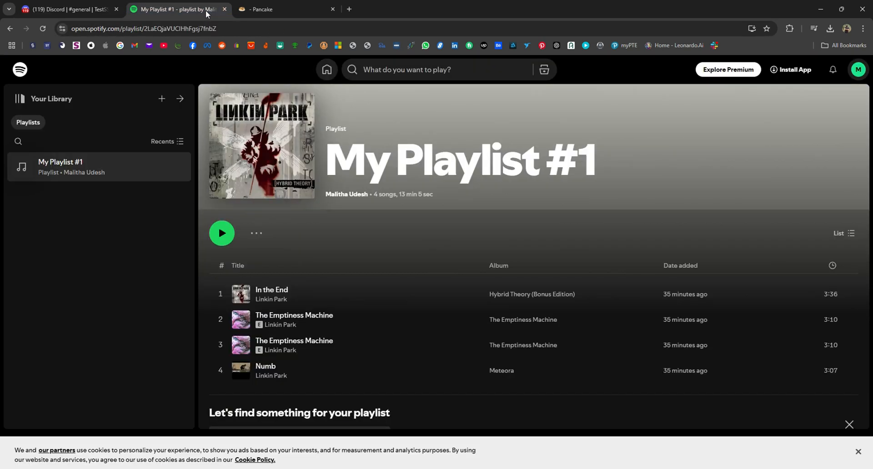
pyautogui.click(256, 233)
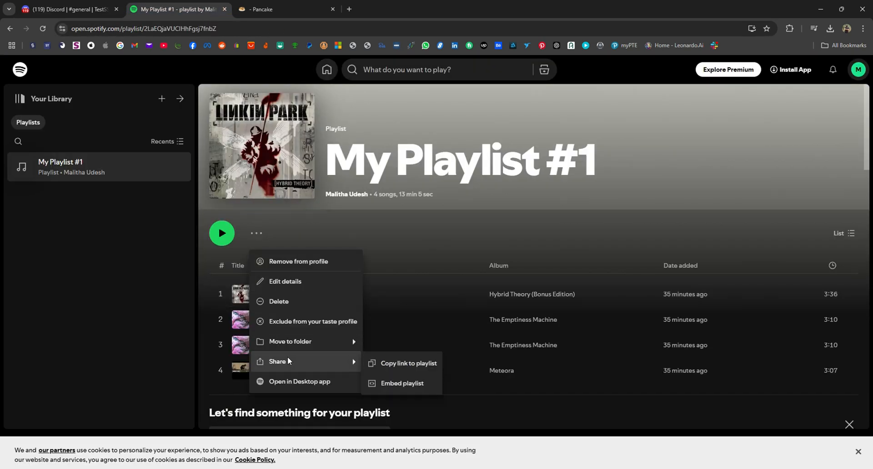
pyautogui.click(409, 363)
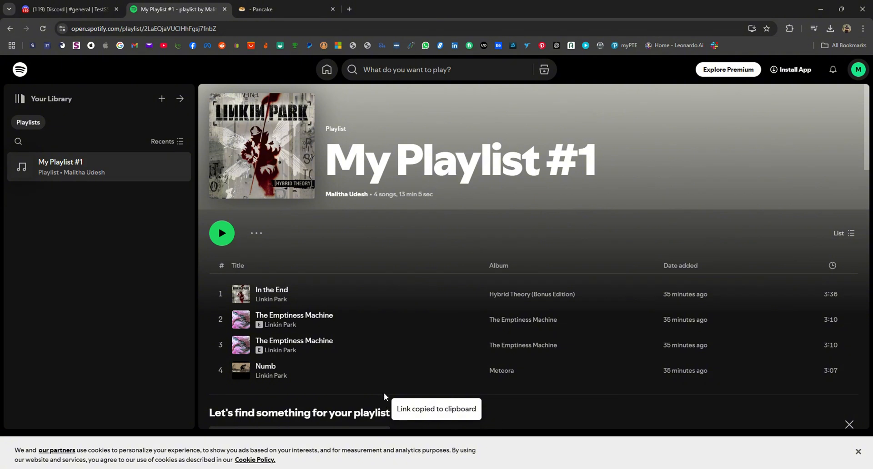
pyautogui.click(67, 10)
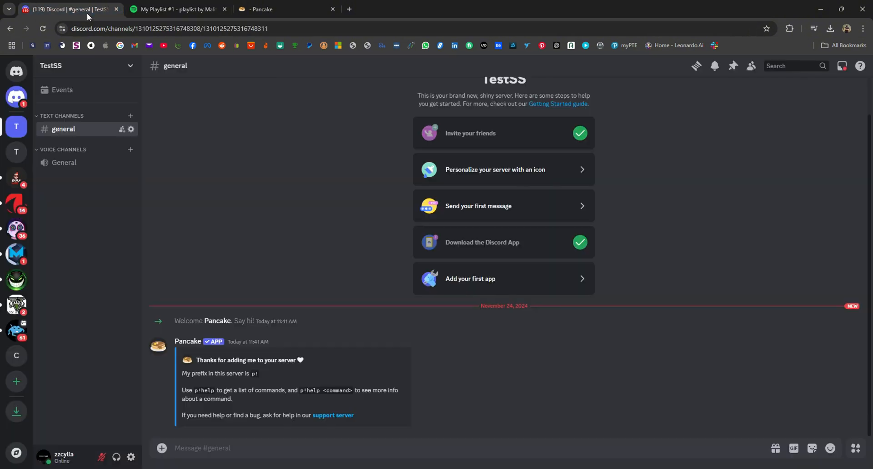
# Step: Connect to TestSS's General voice channel, refusing the browser's microphone request
pyautogui.click(63, 163)
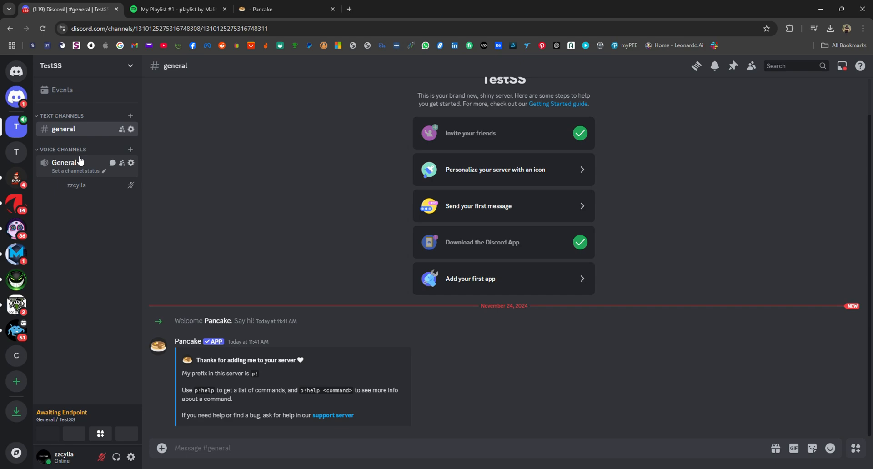
pyautogui.click(64, 163)
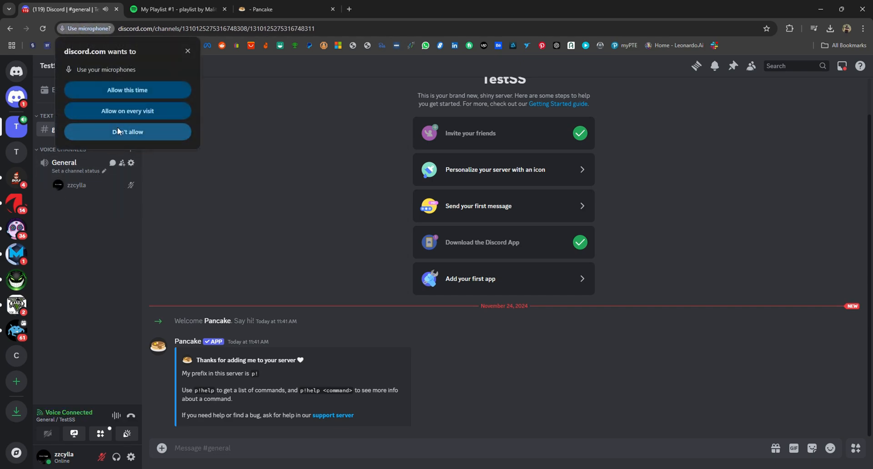
pyautogui.click(127, 131)
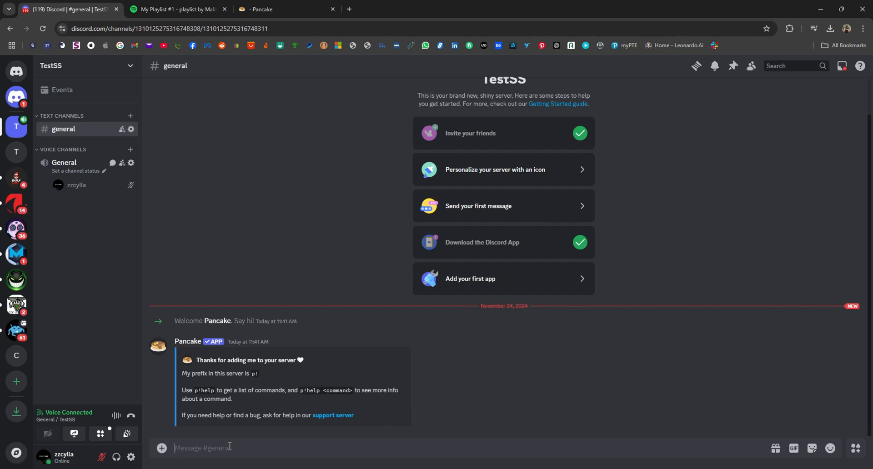
# Step: Send p!play with the Spotify playlist link so Pancake loads 4 tracks and plays In the End
pyautogui.write('p@')
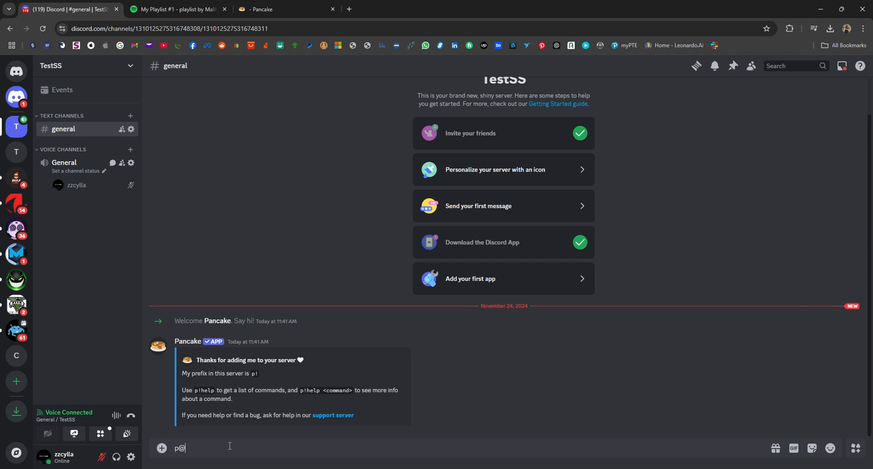
pyautogui.write('!play')
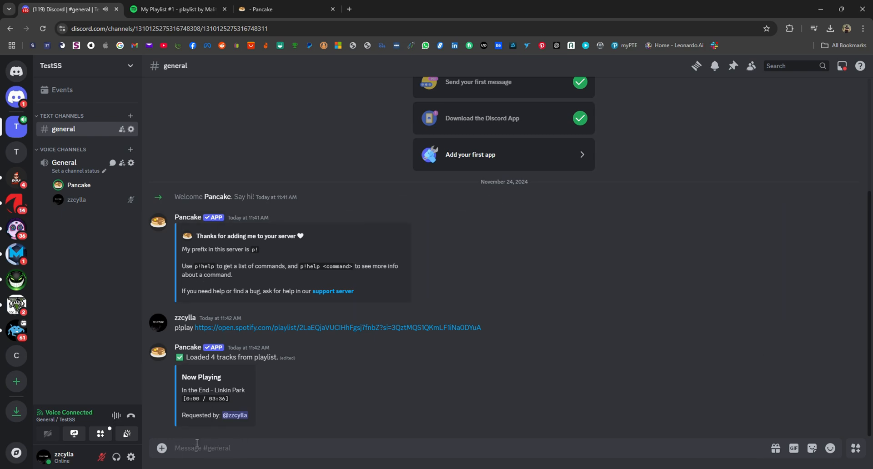
pyautogui.write('P')
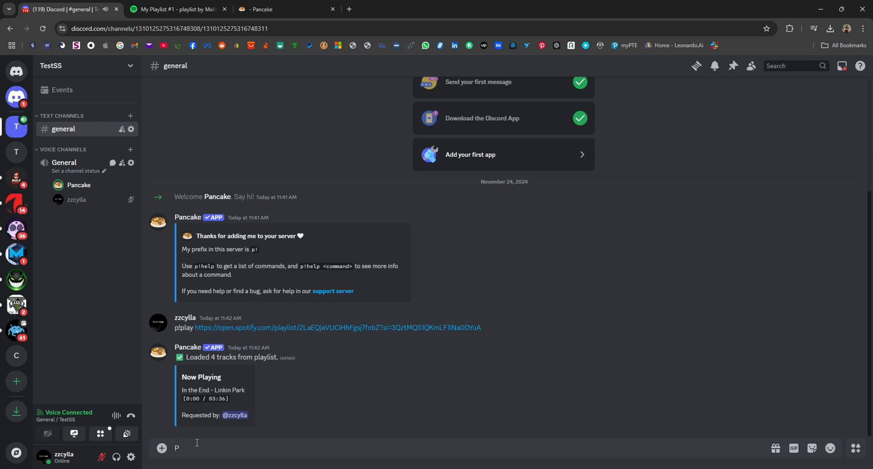